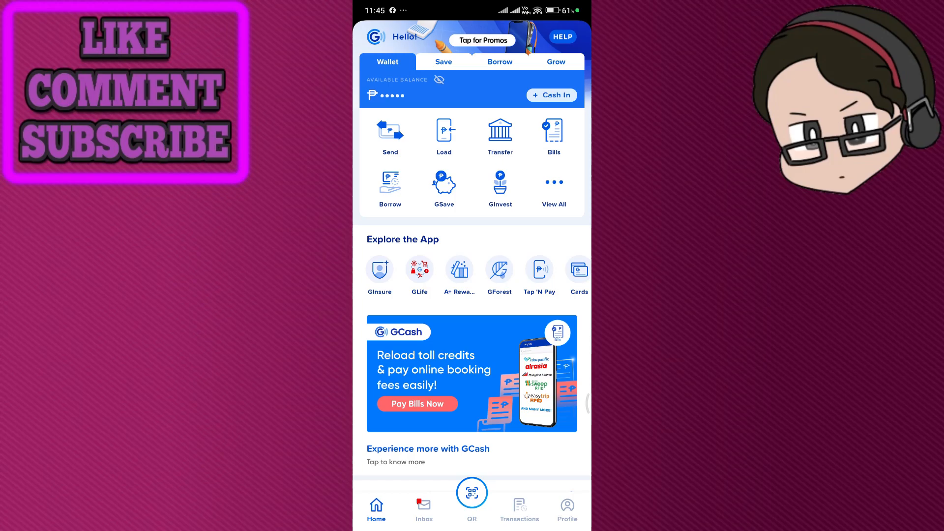
Scroll through Messenger's settings page, where bubbles are already turned off
scroll(down, 3)
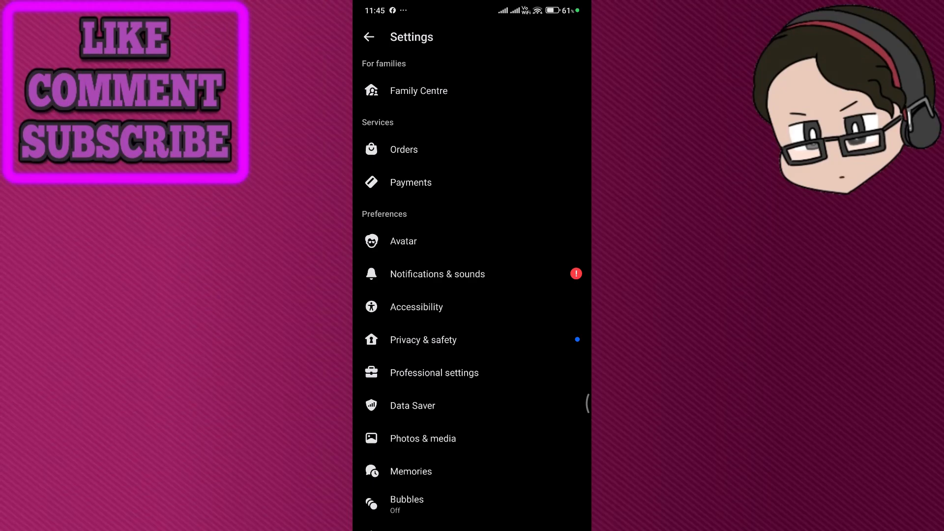
Confirm Messenger's 'Notifications & sounds' toggle is Off, then return to the Settings list
scroll(down, 3)
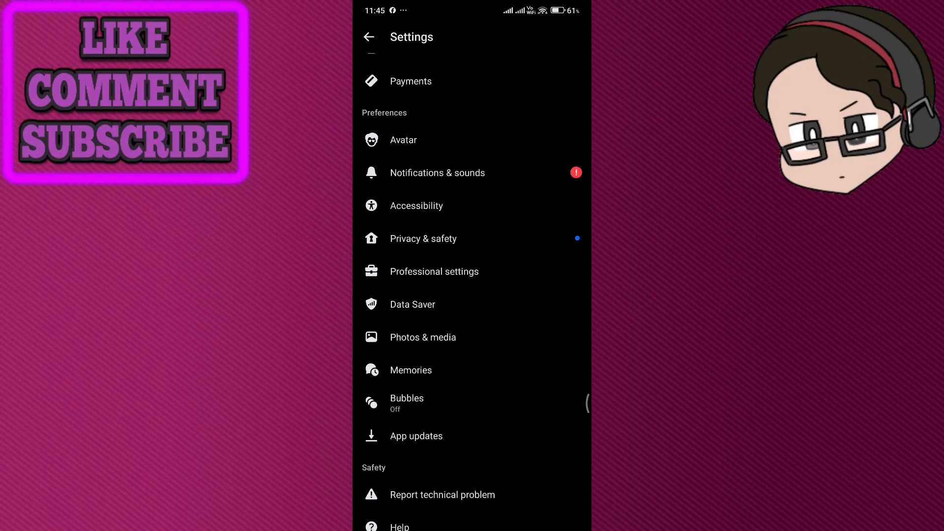
click(406, 402)
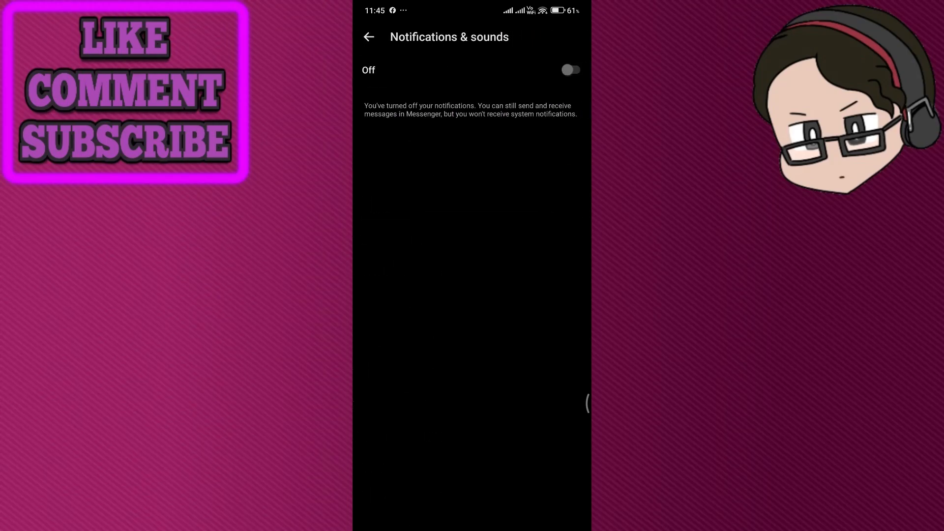
click(368, 37)
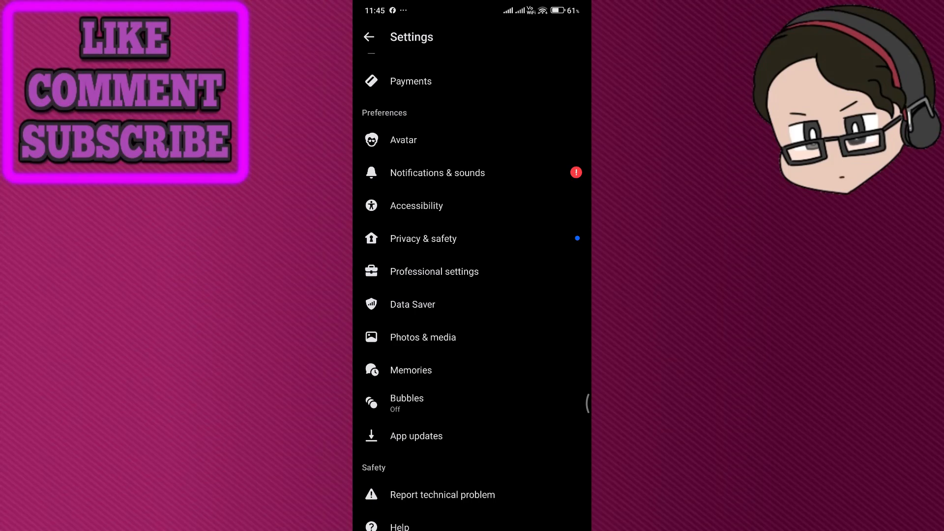
scroll(down, 3)
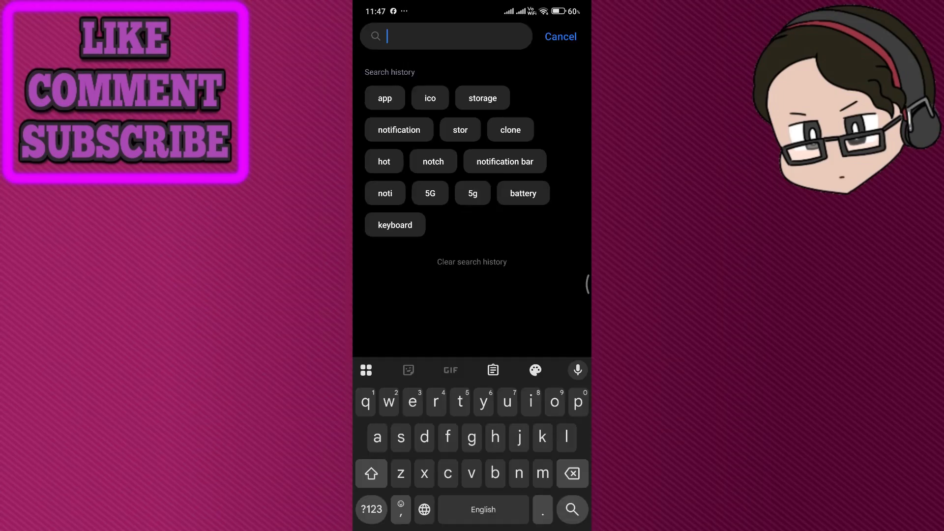
Search Settings for 'displ', scroll 'Display over other apps' to Messenger, then switch to GCash
text(display)
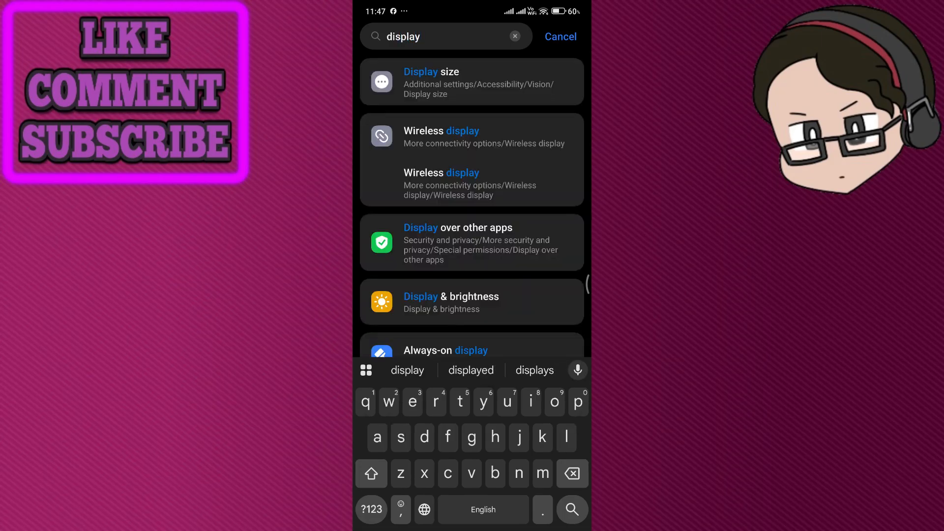
click(458, 242)
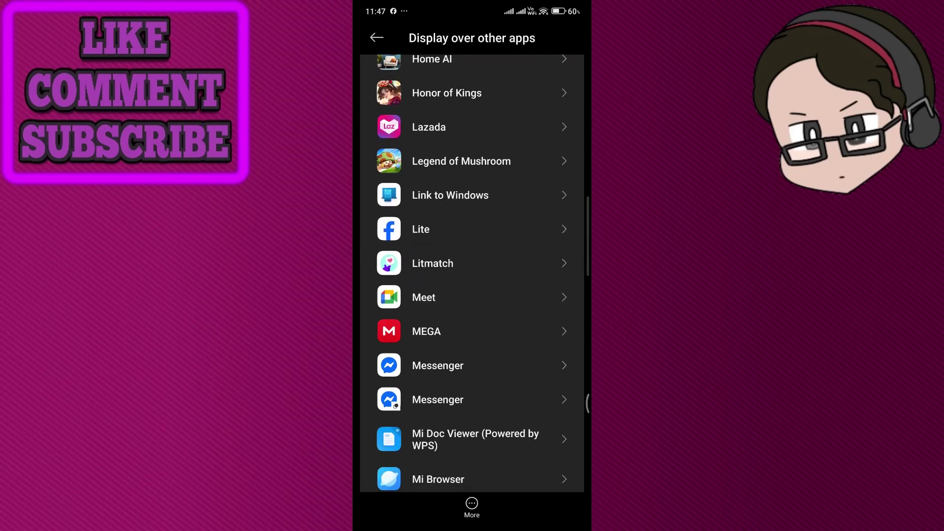
scroll(down, 3)
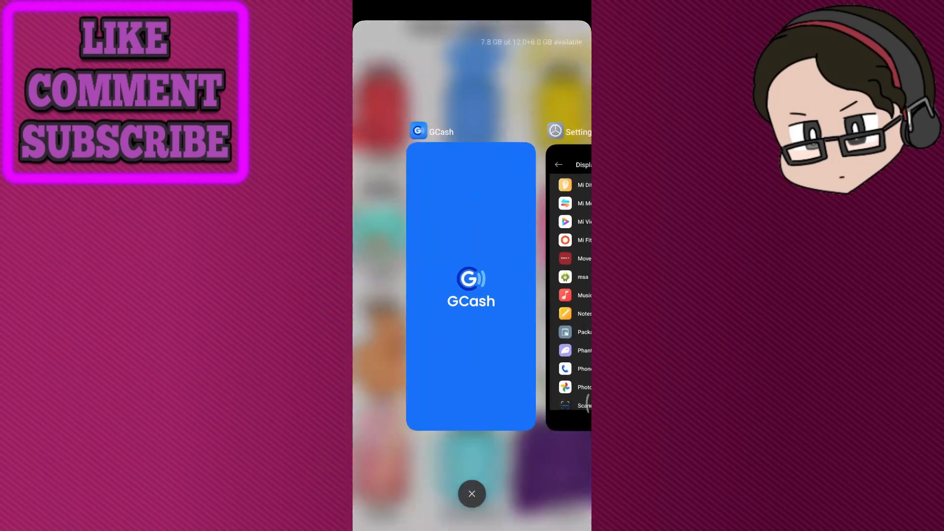
click(471, 288)
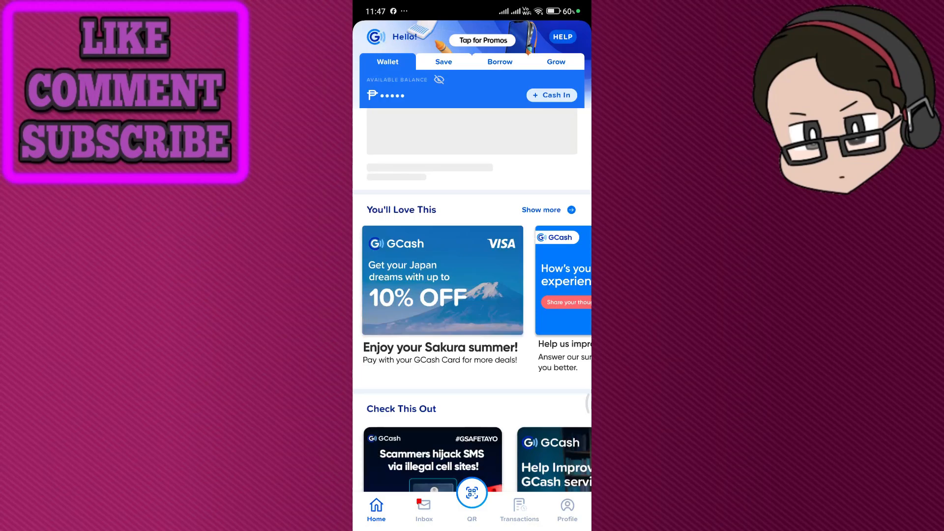